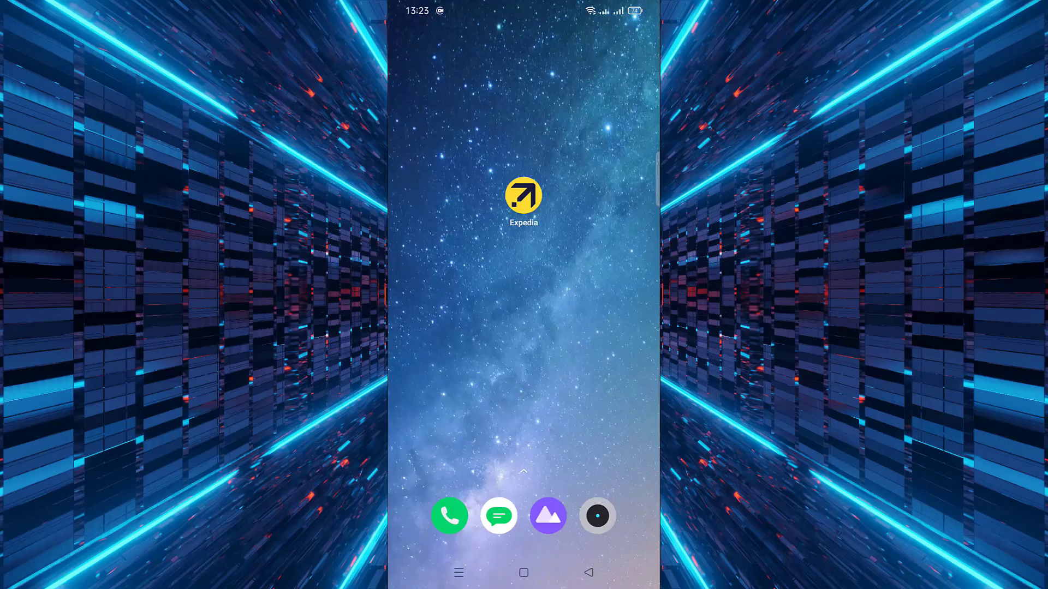
- Launch the Expedia app from the phone's home screen
{"action": "left_click", "coordinate": [522, 200]}
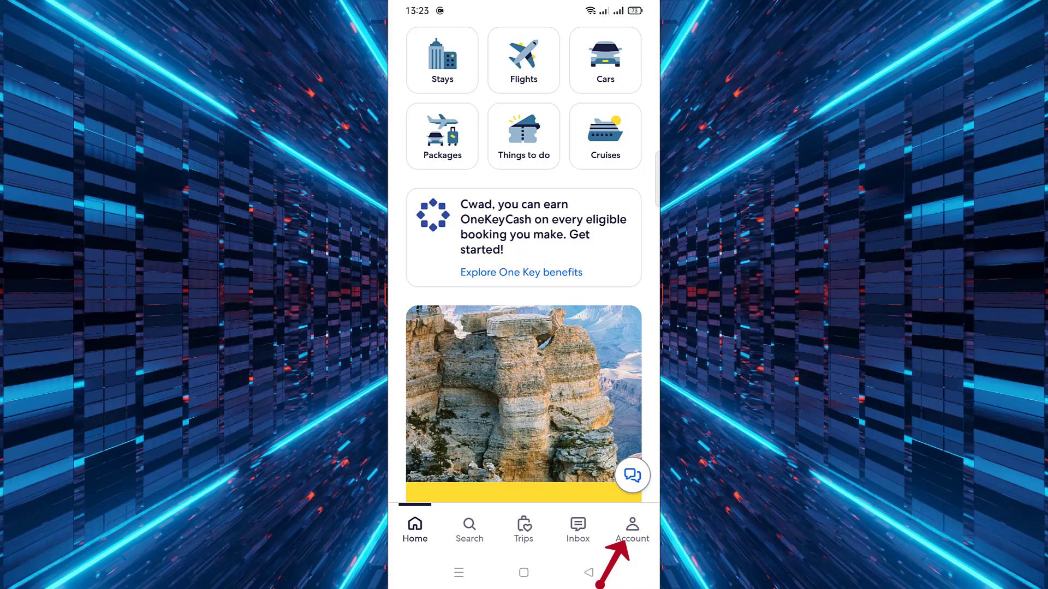
- Go to Account, then Security and settings, showing Region United States (USD)
{"action": "left_click", "coordinate": [630, 528]}
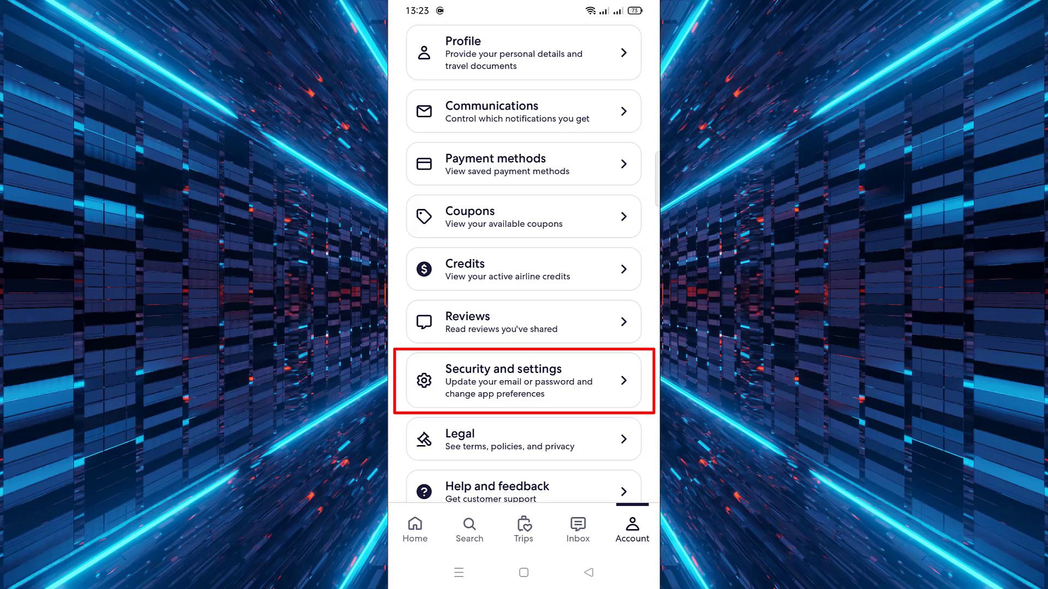
{"action": "left_click", "coordinate": [523, 380]}
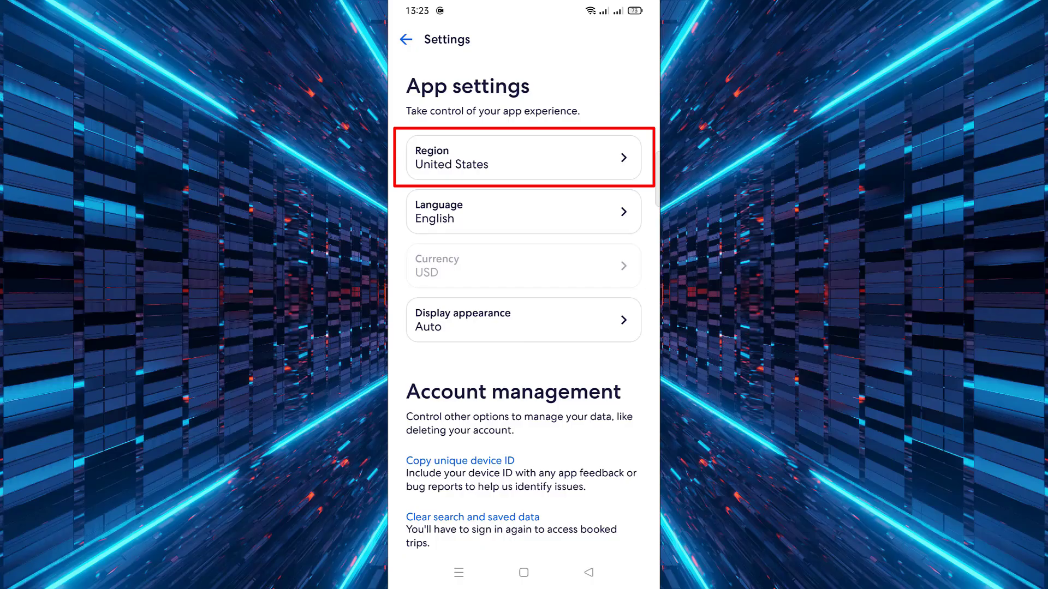
- Pick United Kingdom from the Region list, triggering the sign-out warning
{"action": "left_click", "coordinate": [523, 157]}
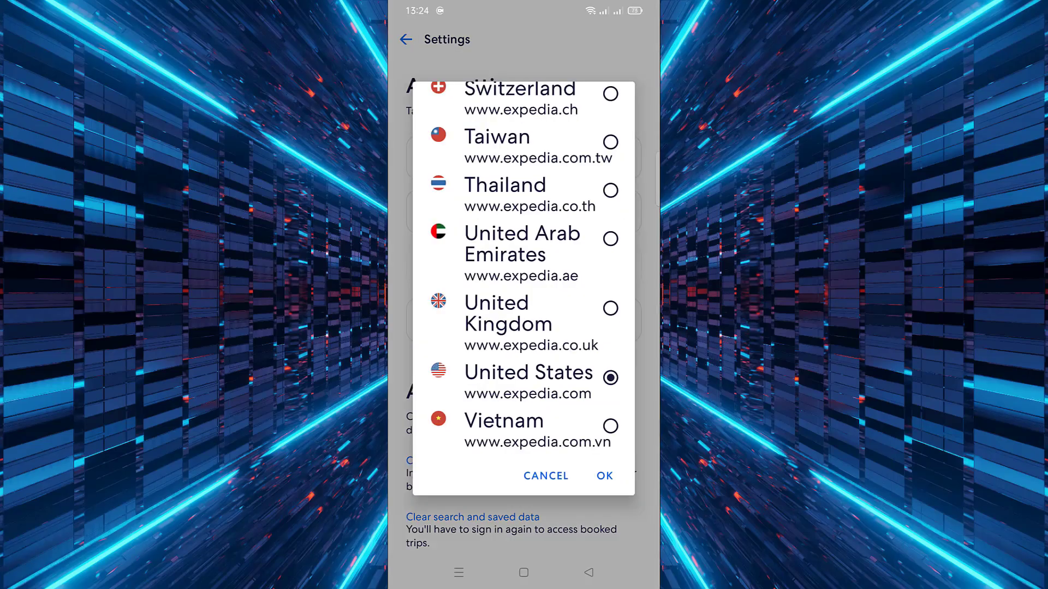
{"action": "scroll", "scroll_direction": "down", "scroll_amount": 3}
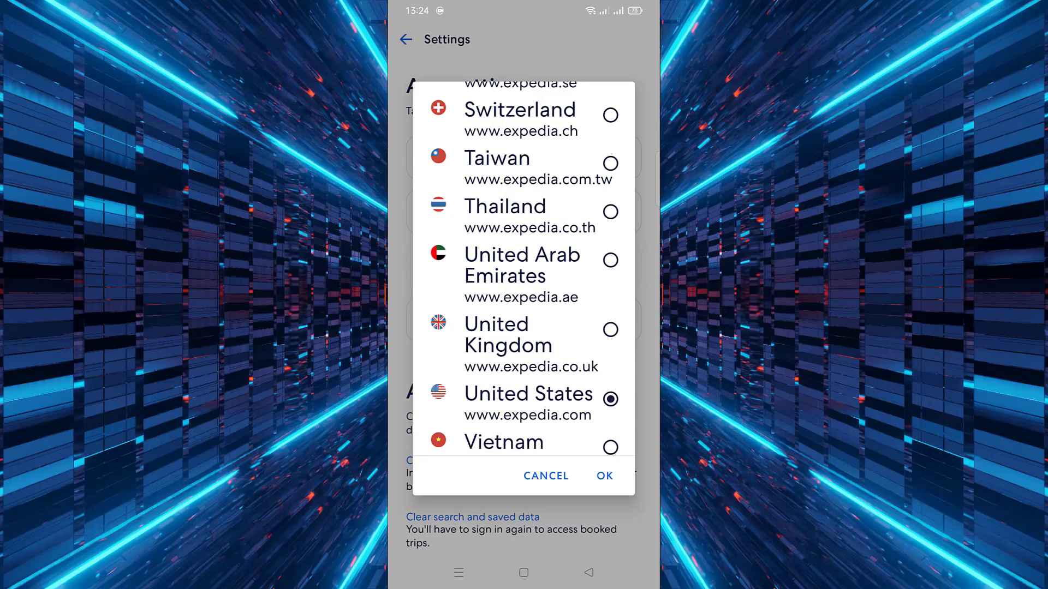
{"action": "left_click", "coordinate": [603, 476]}
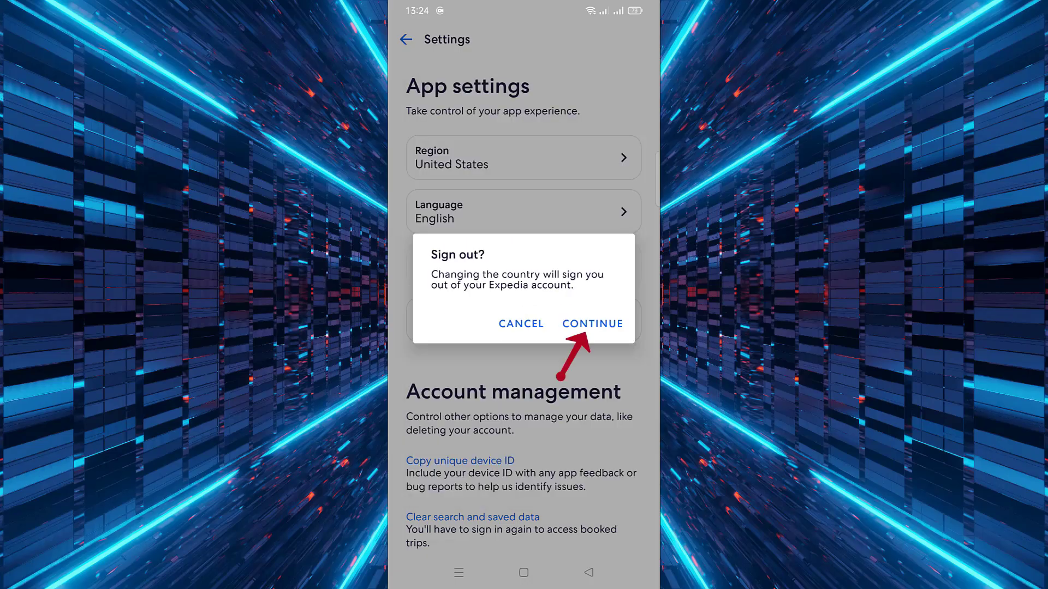
- Continue through sign-out and sign back in with Google, leaving Region United Kingdom (GBP)
{"action": "left_click", "coordinate": [592, 323]}
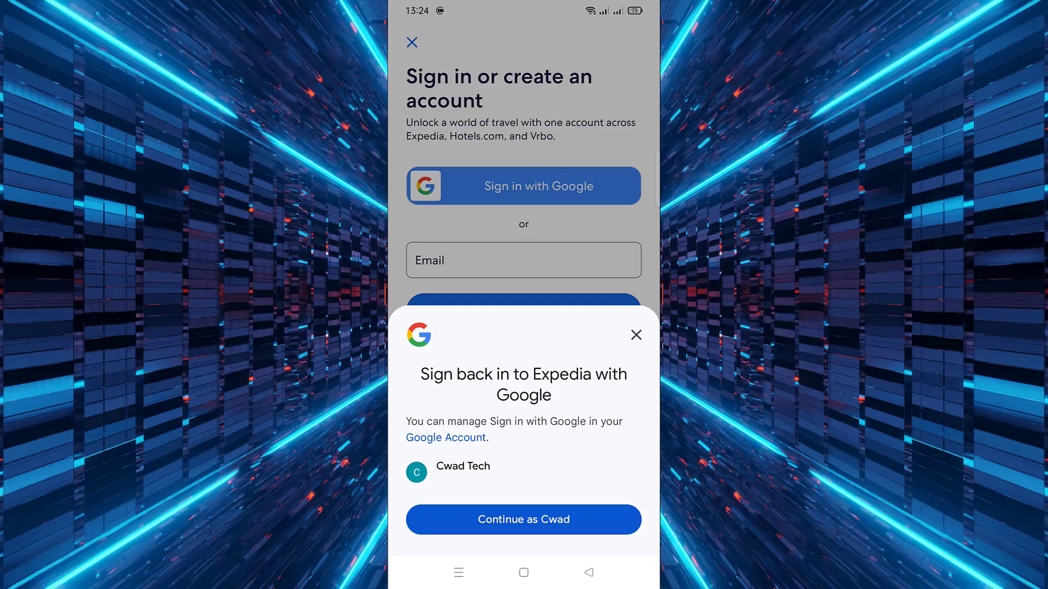
{"action": "left_click", "coordinate": [635, 335]}
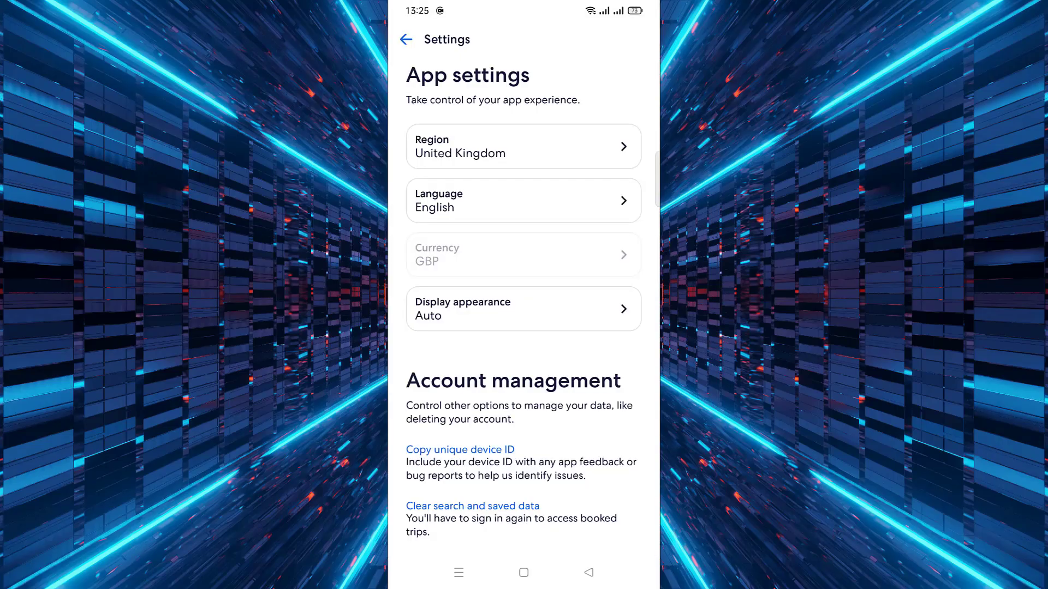